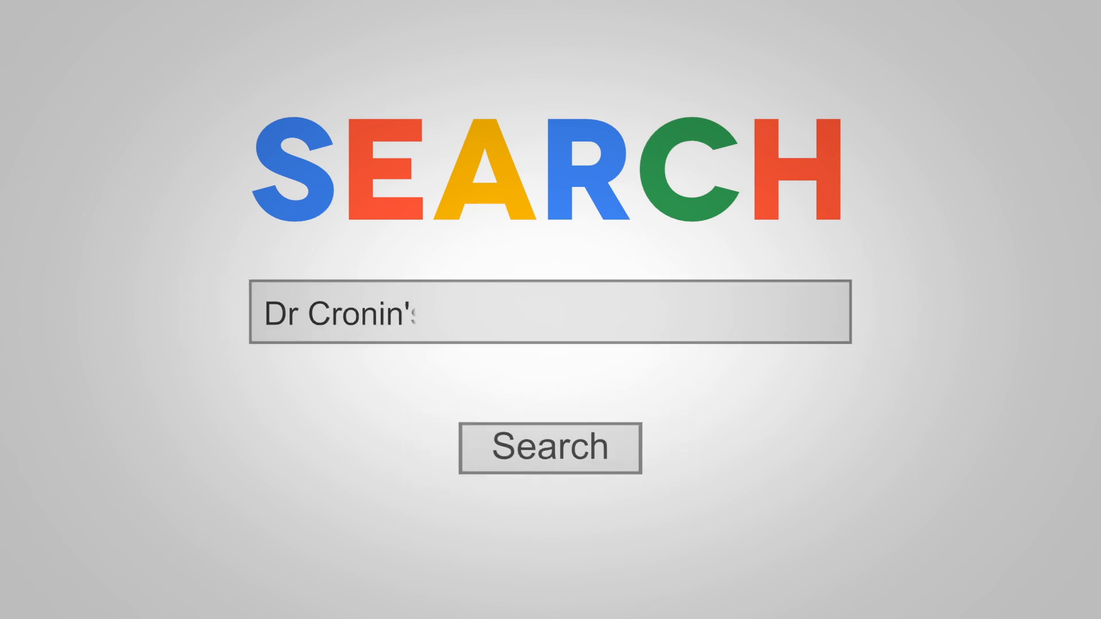
text(s post PTK instructions)
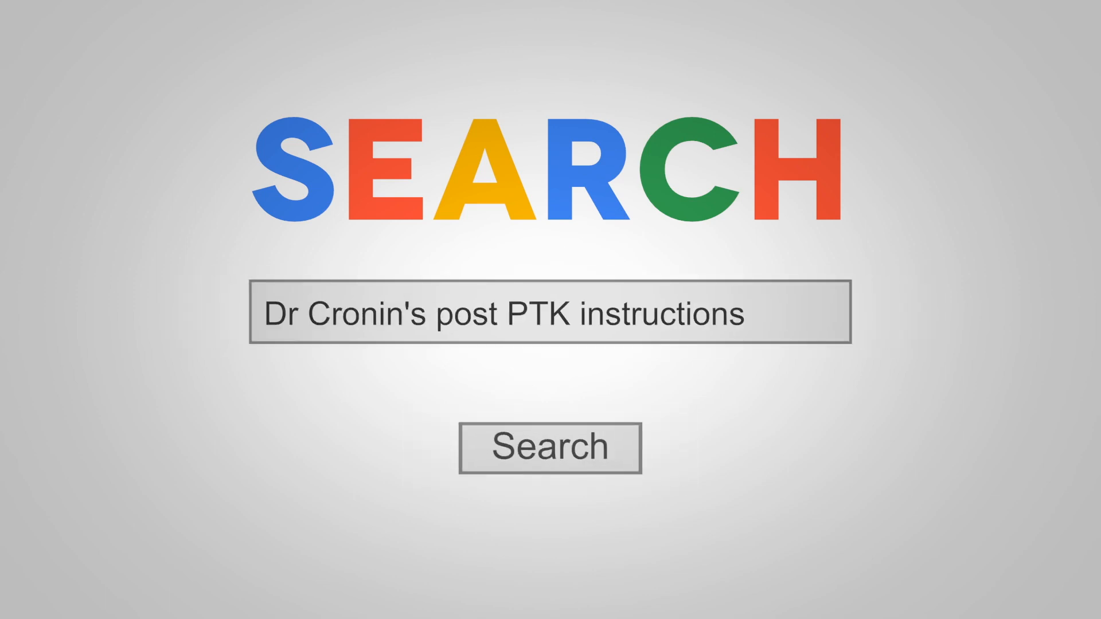